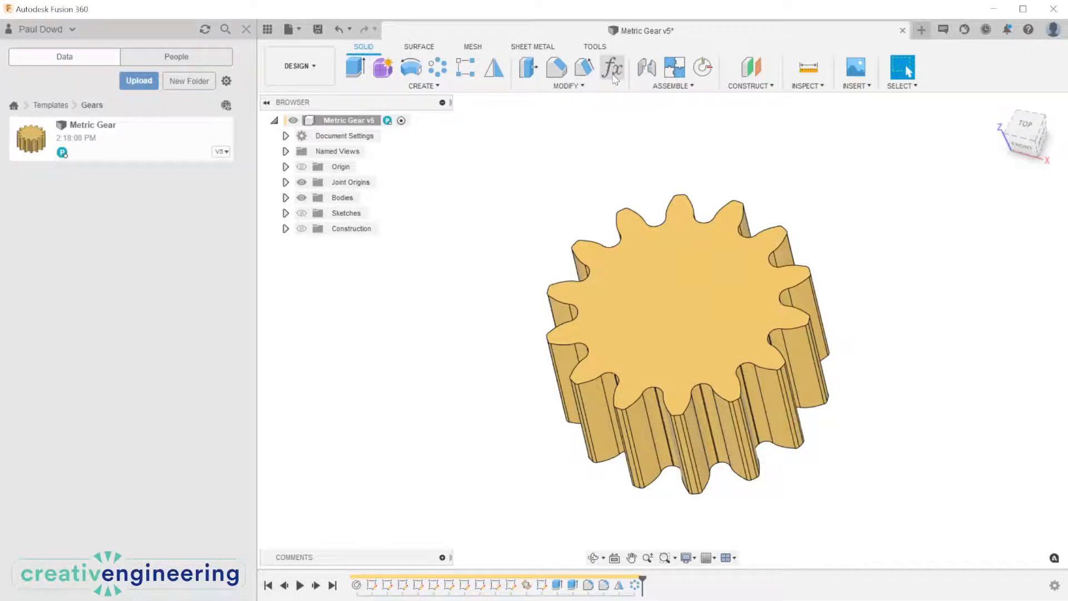
# Step: Open Change Parameters and set the tooth count to 48, then 24
pyautogui.click(613, 68)
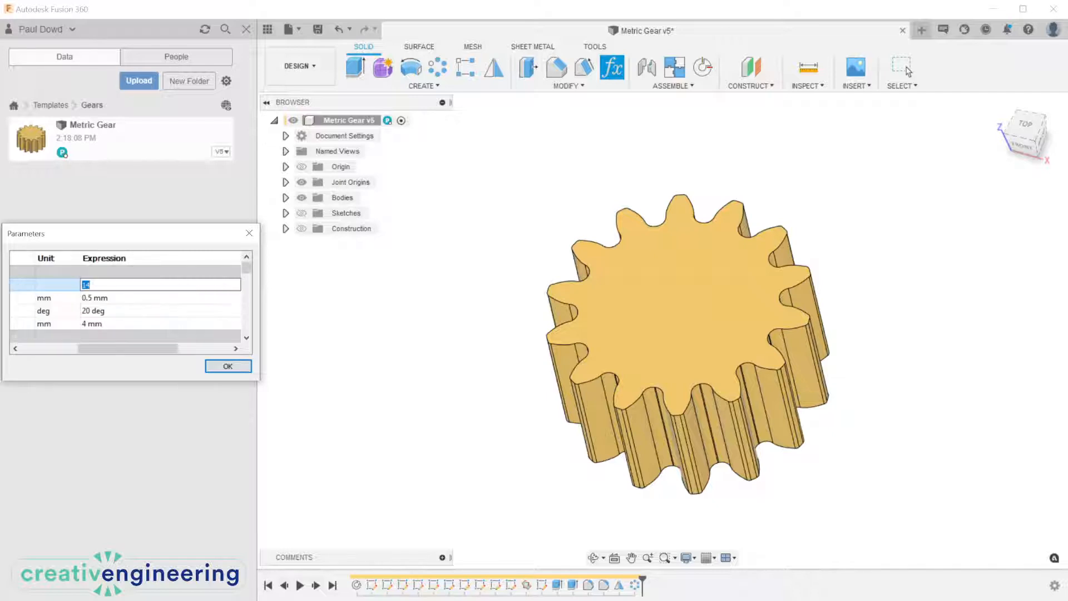
pyautogui.write('48')
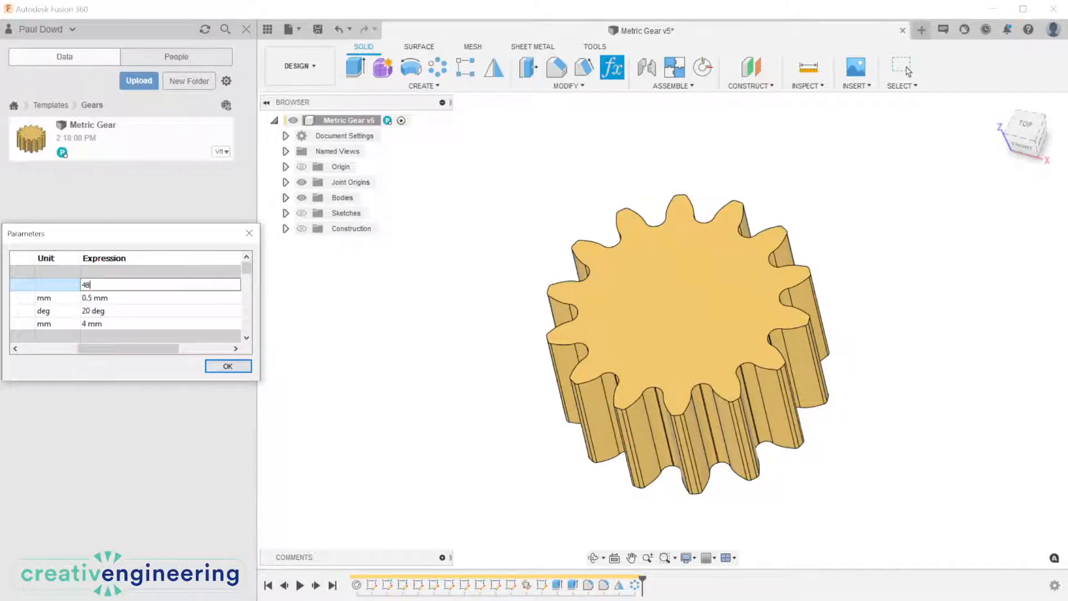
pyautogui.click(227, 366)
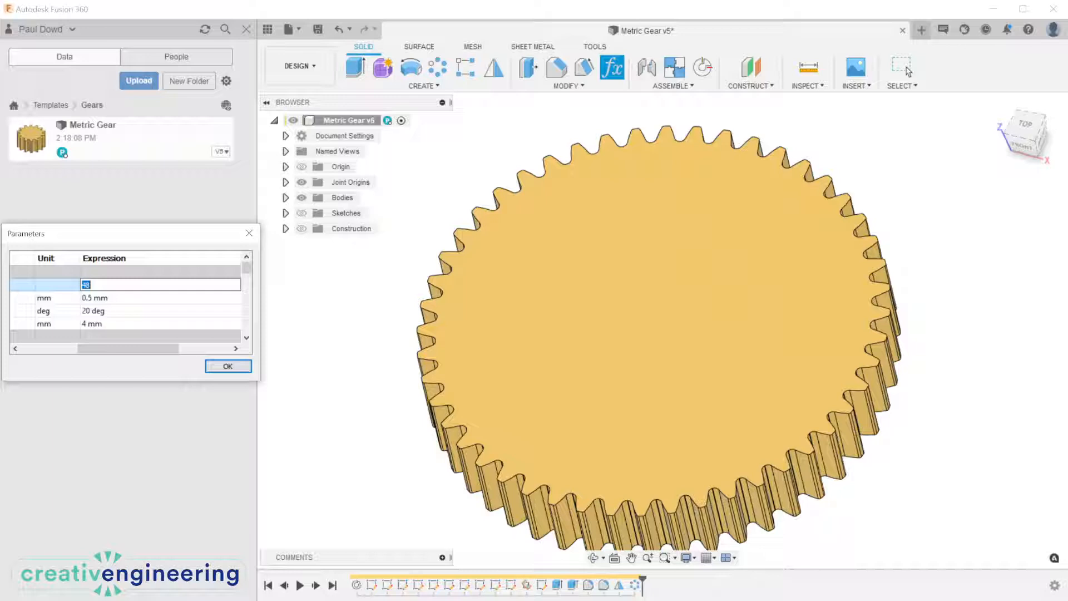
pyautogui.write('24')
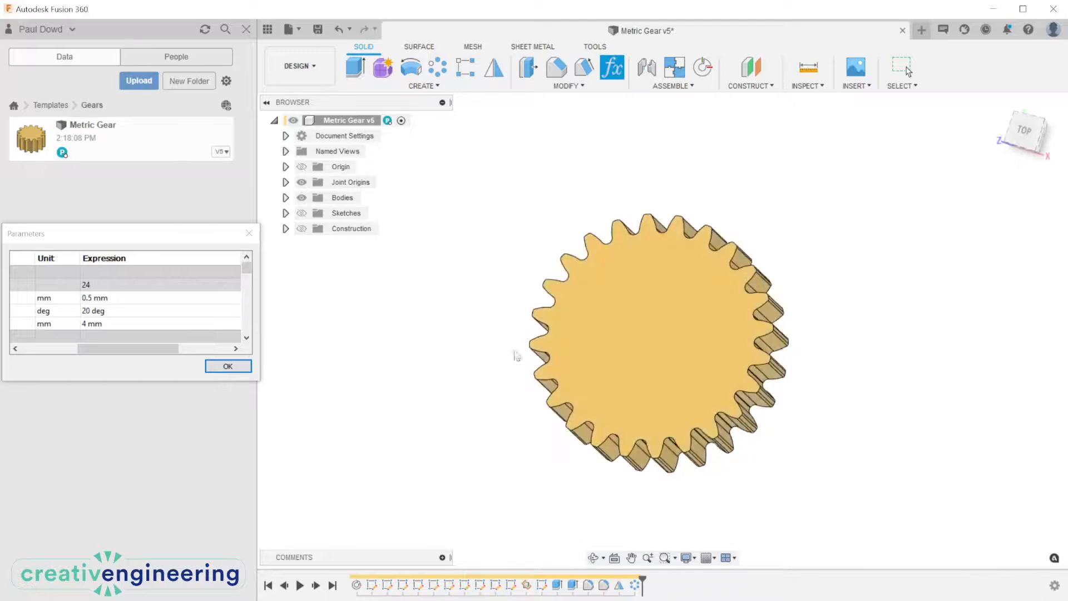
# Step: Change the tooth count to 8, 14, 8, and finally 9
pyautogui.write('8')
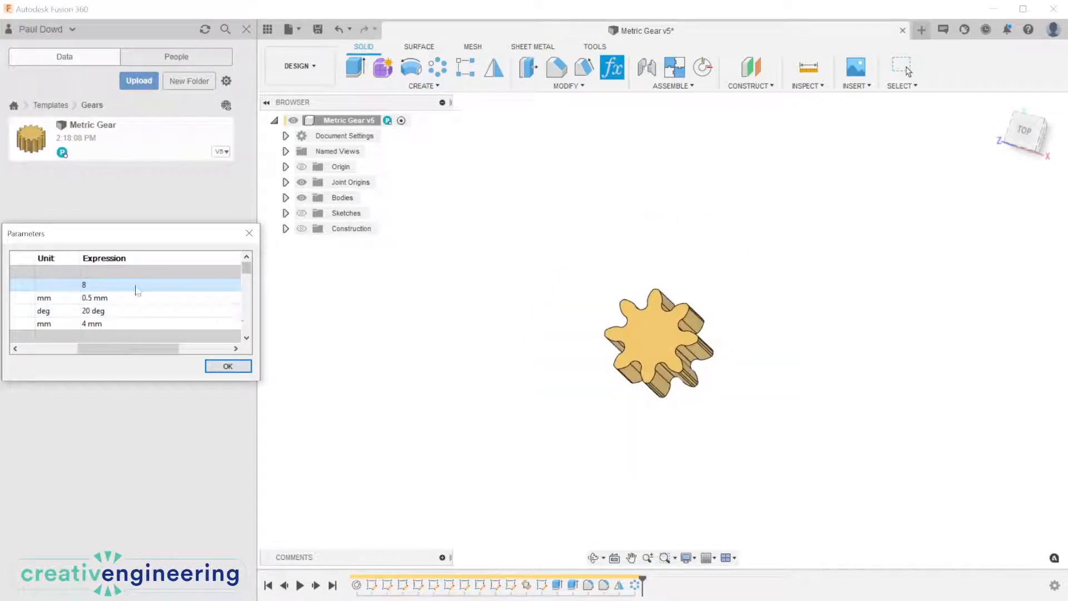
pyautogui.write('14')
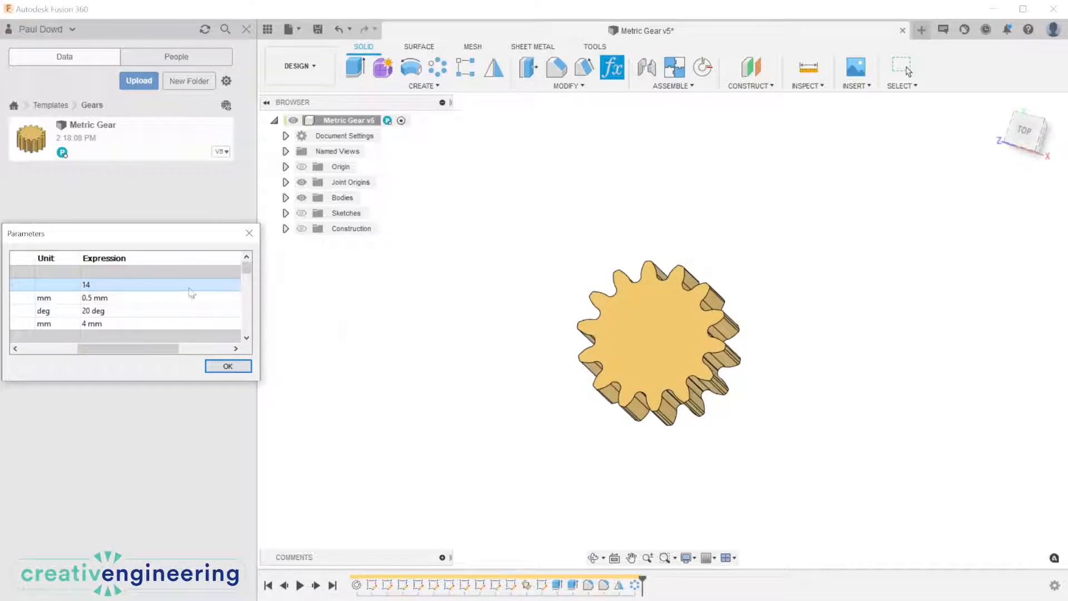
pyautogui.write('8')
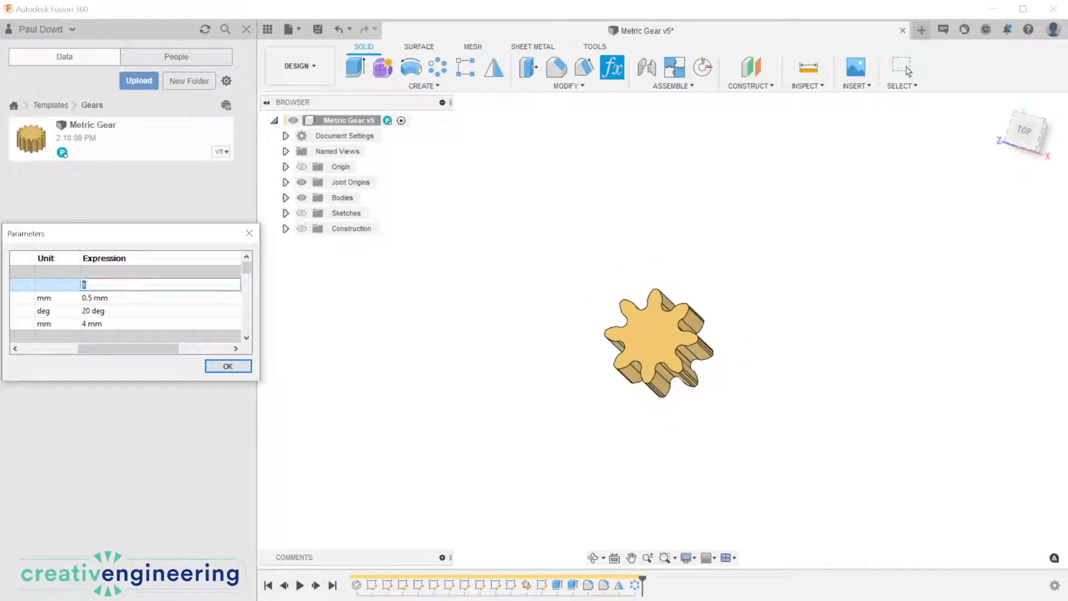
pyautogui.write('9')
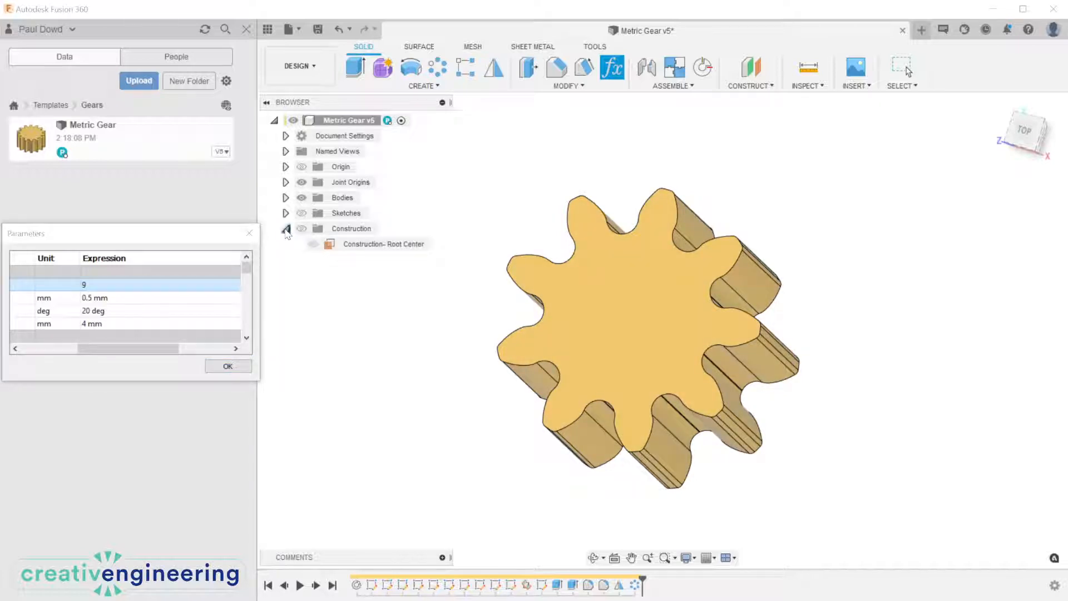
# Step: Collapse the Construction folder and expand the Sketches folder in the browser
pyautogui.click(285, 229)
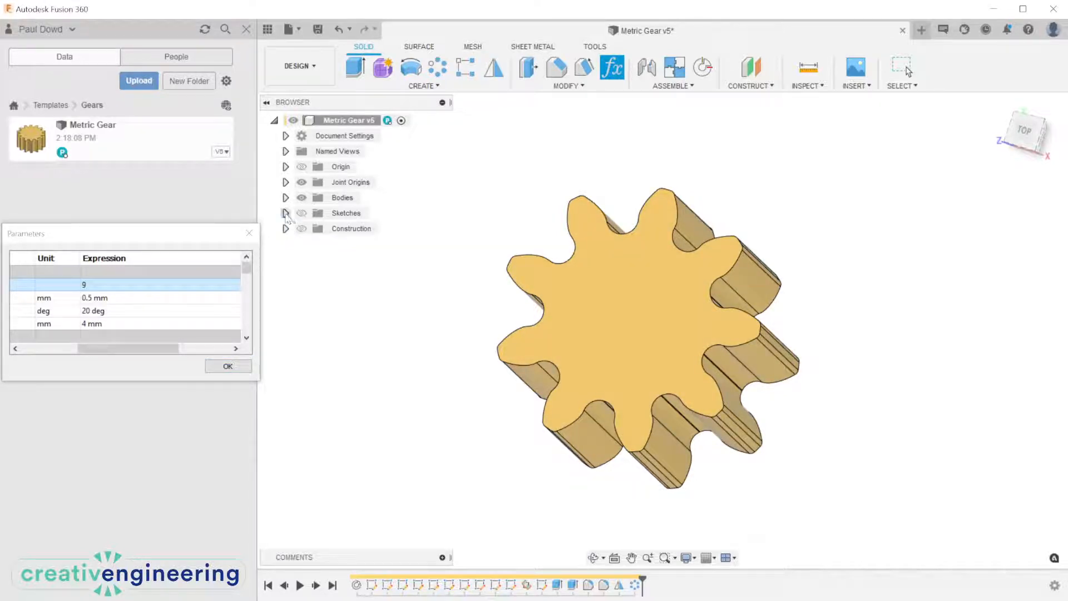
pyautogui.click(286, 213)
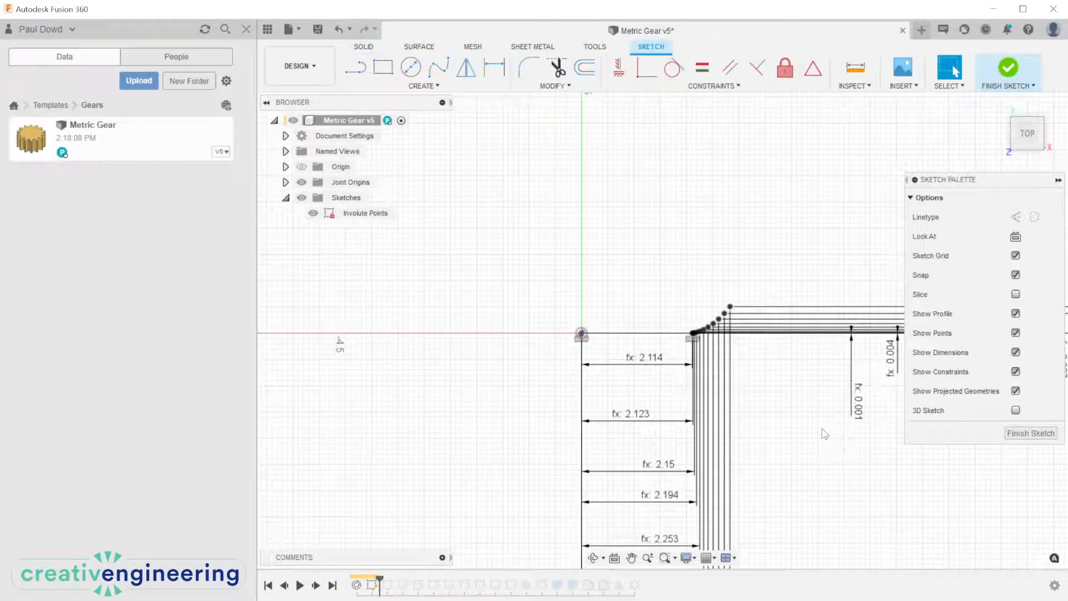
# Step: Step the timeline forward through the involute curve, pitch and outside circles
pyautogui.click(1008, 67)
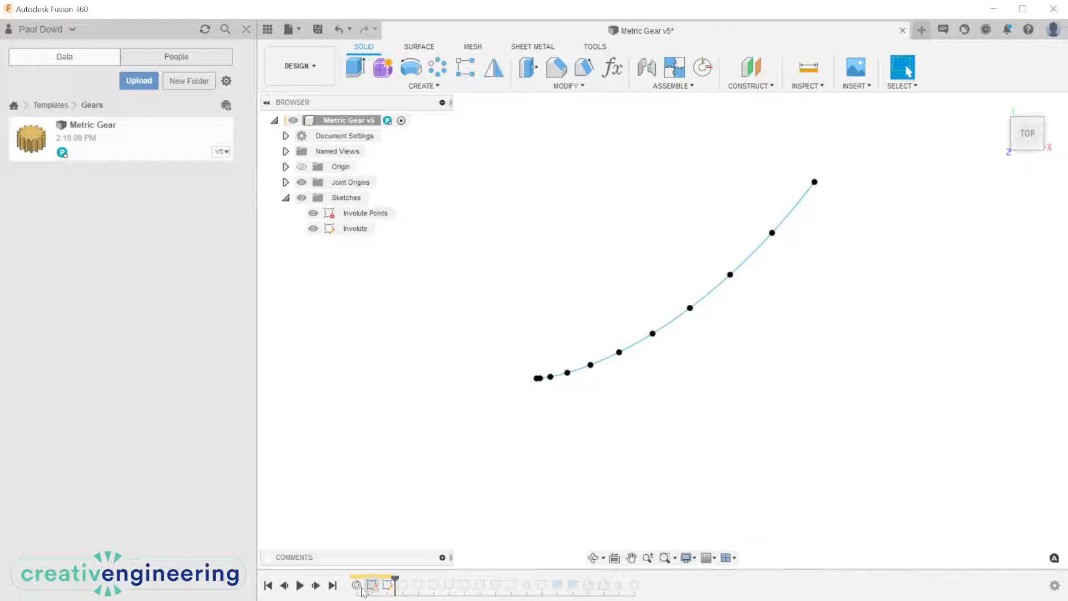
pyautogui.click(305, 585)
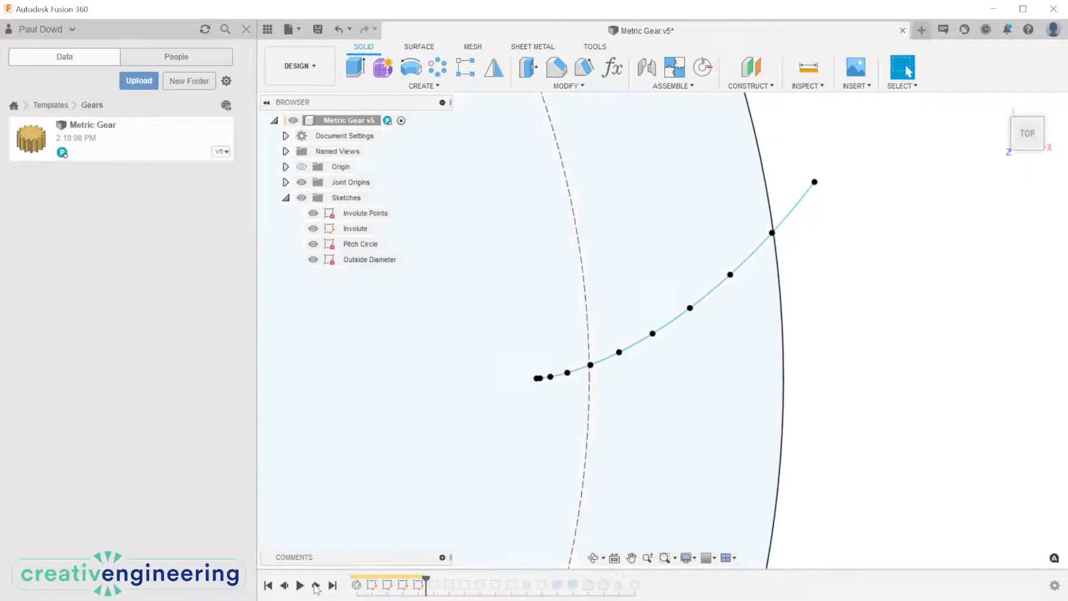
pyautogui.click(316, 599)
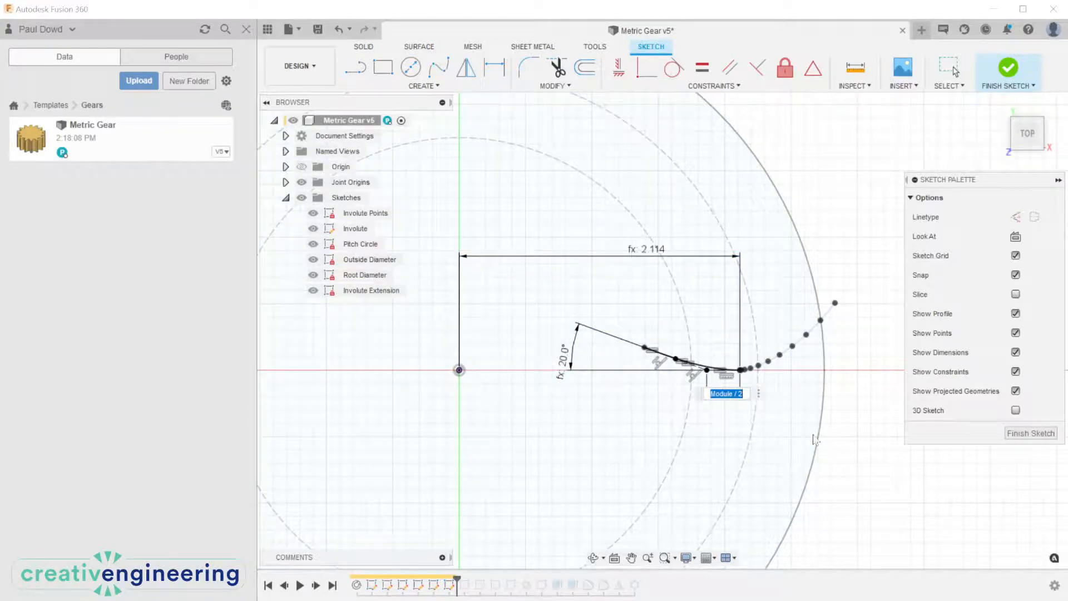
# Step: Finish the Involute Extension sketch, show Involute Points, and step forward to segmentation
pyautogui.click(1009, 68)
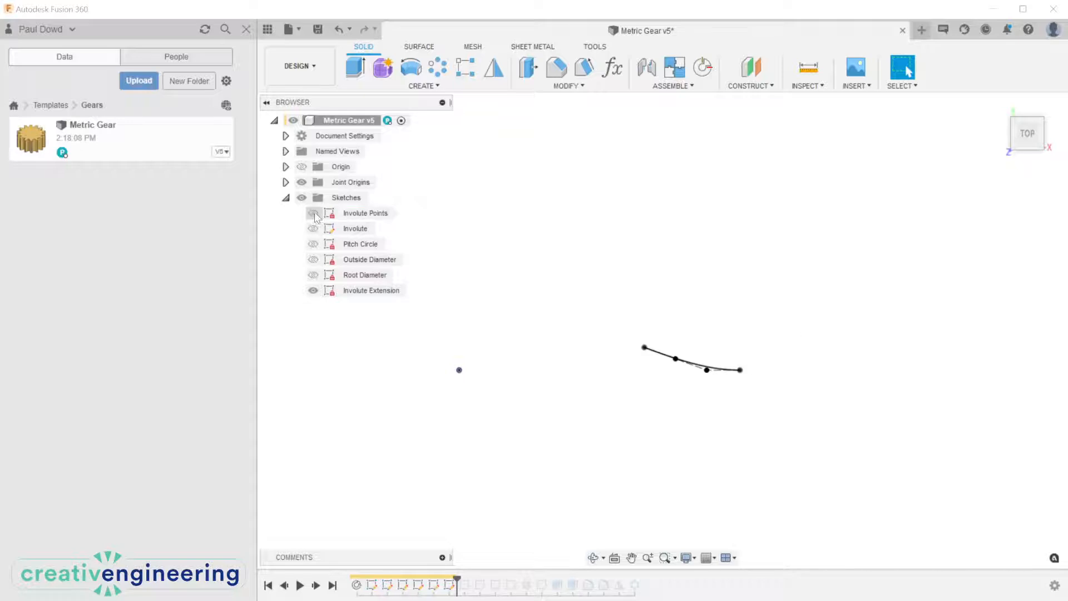
pyautogui.click(314, 213)
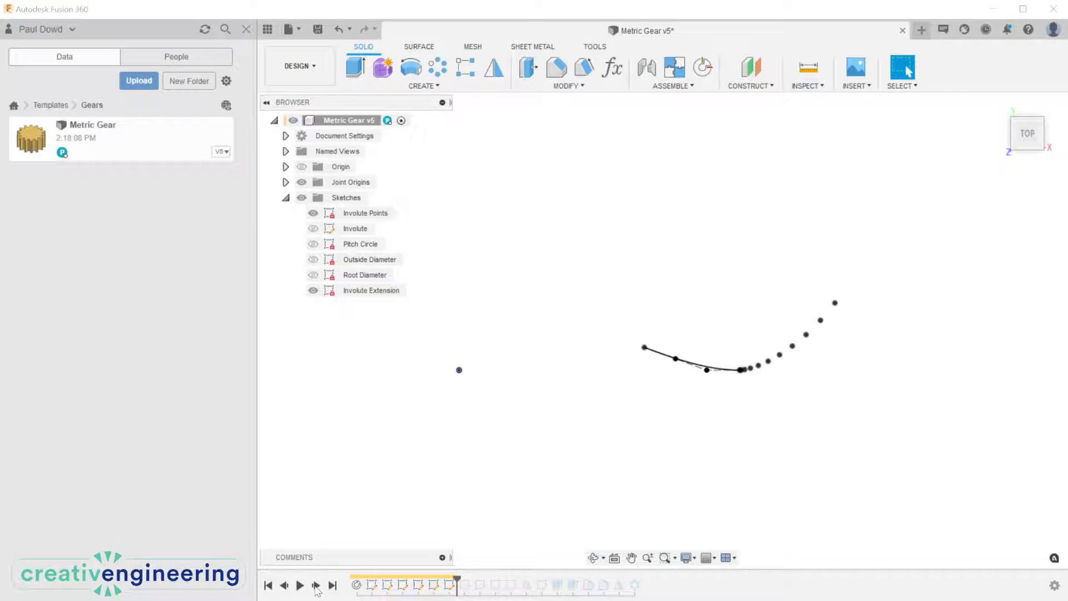
pyautogui.click(318, 585)
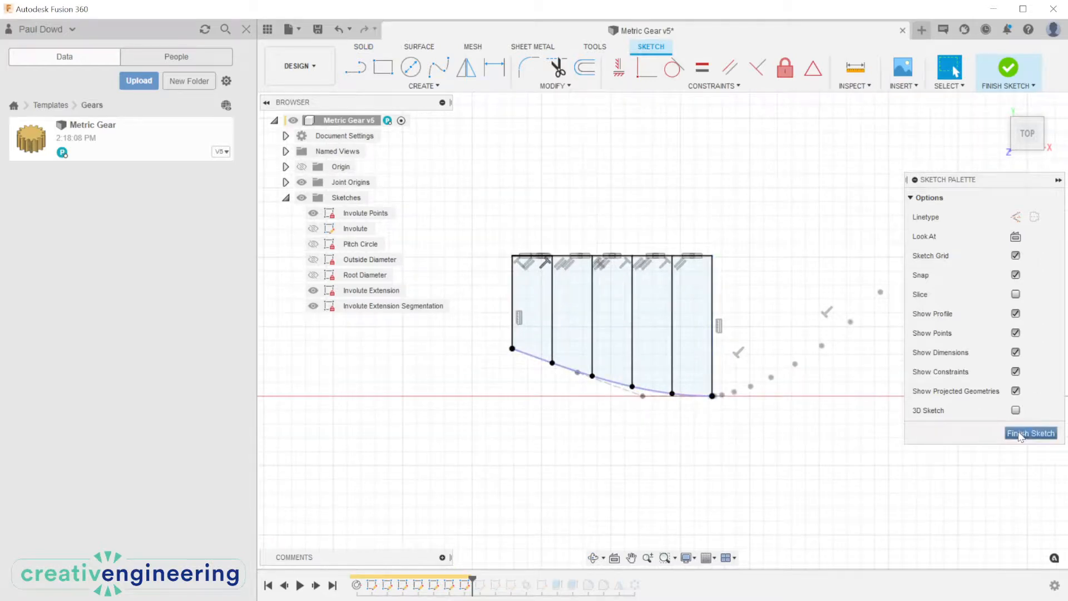
# Step: Finish the segmentation sketch and step forward to the gear blank body
pyautogui.click(1031, 434)
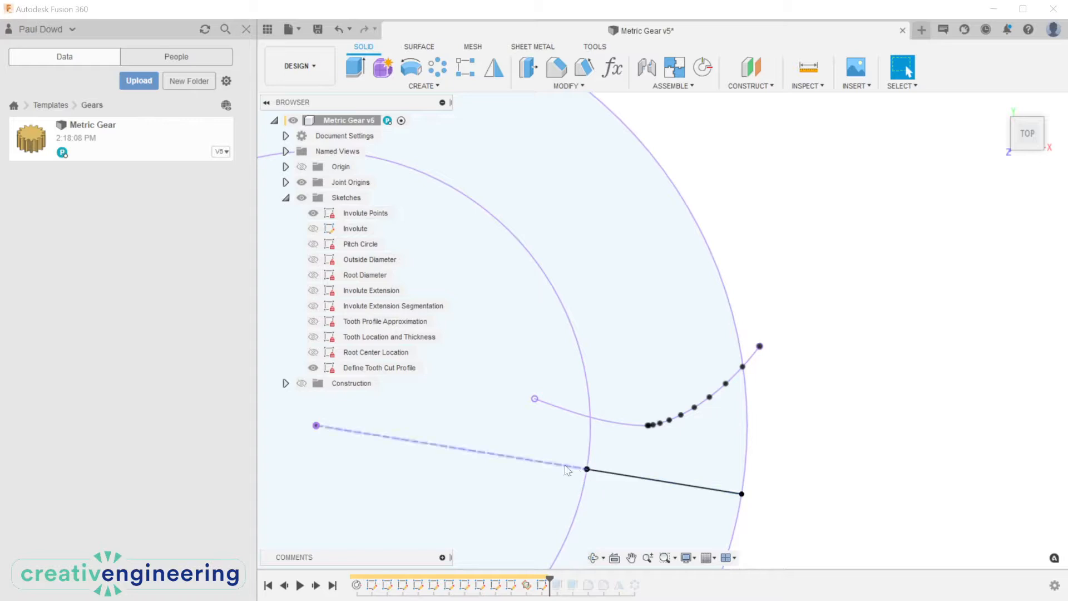
pyautogui.click(380, 368)
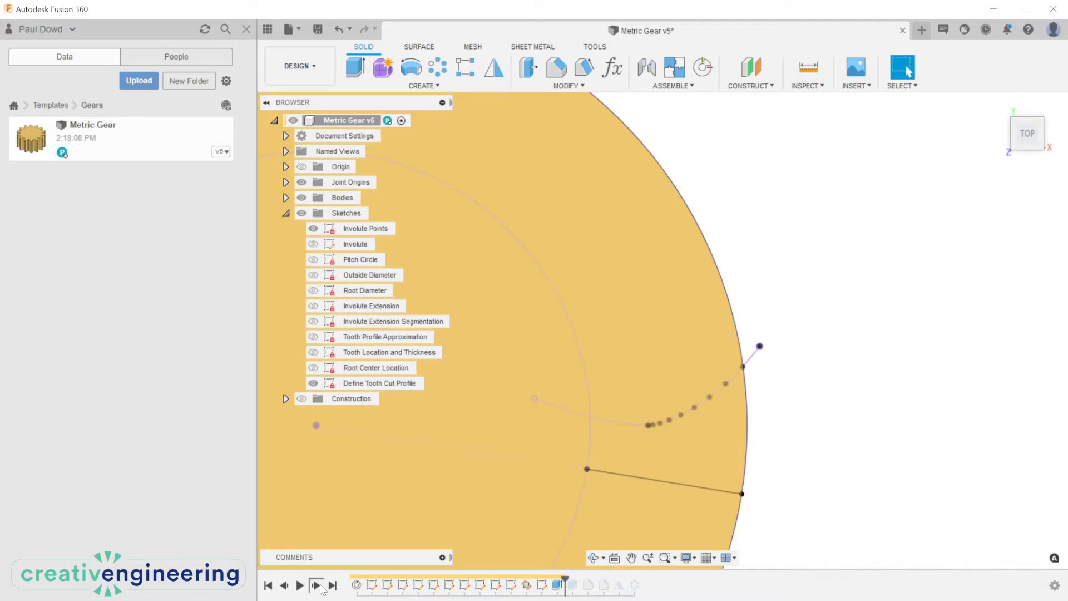
# Step: Step the timeline forward to cut the first tooth space
pyautogui.click(314, 586)
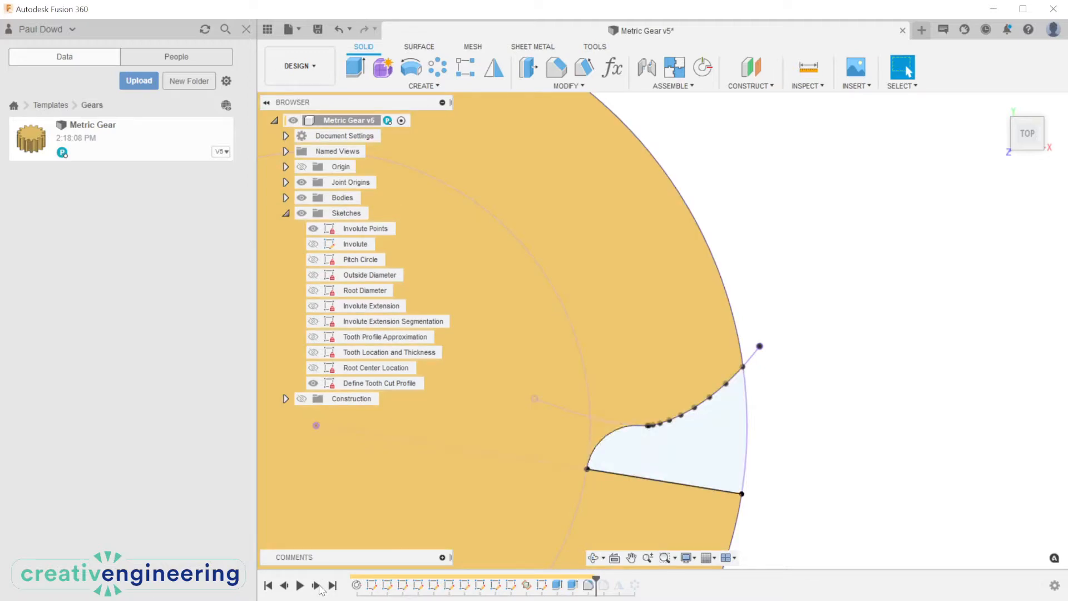